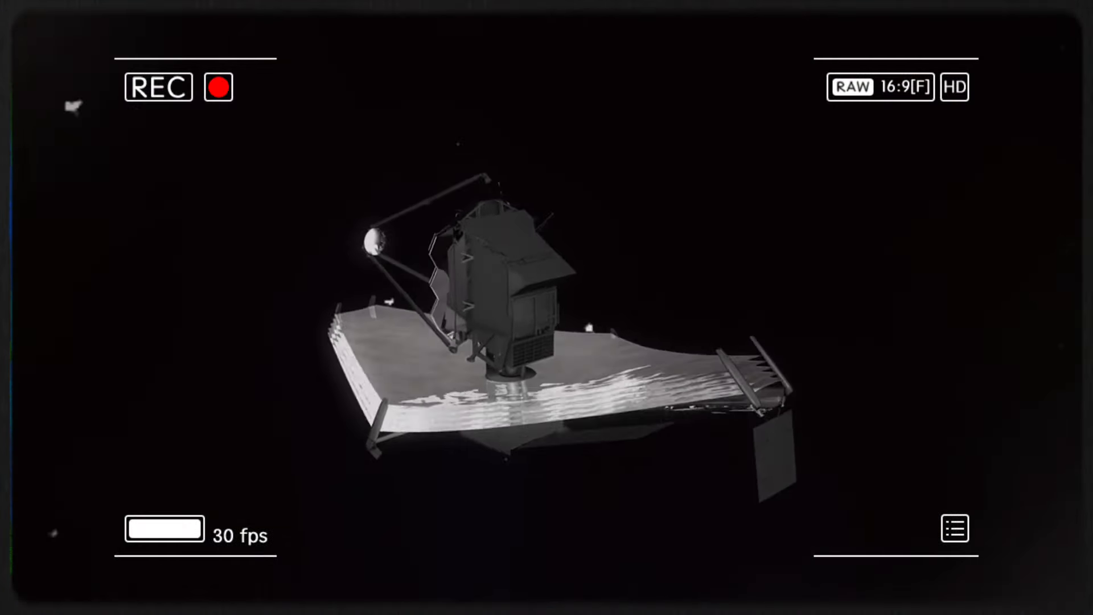
click(218, 87)
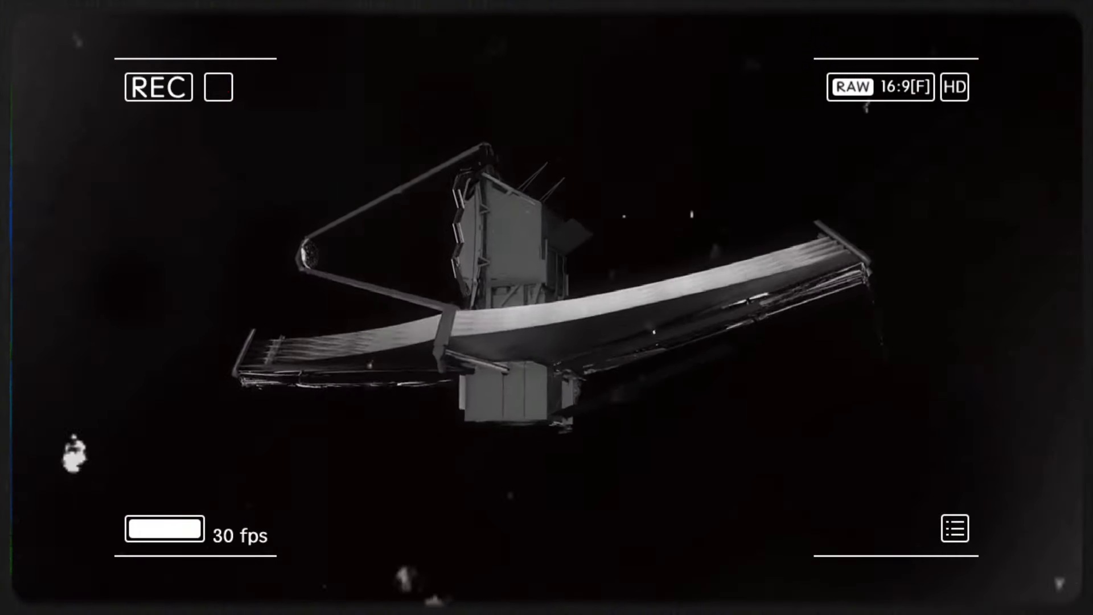
click(218, 87)
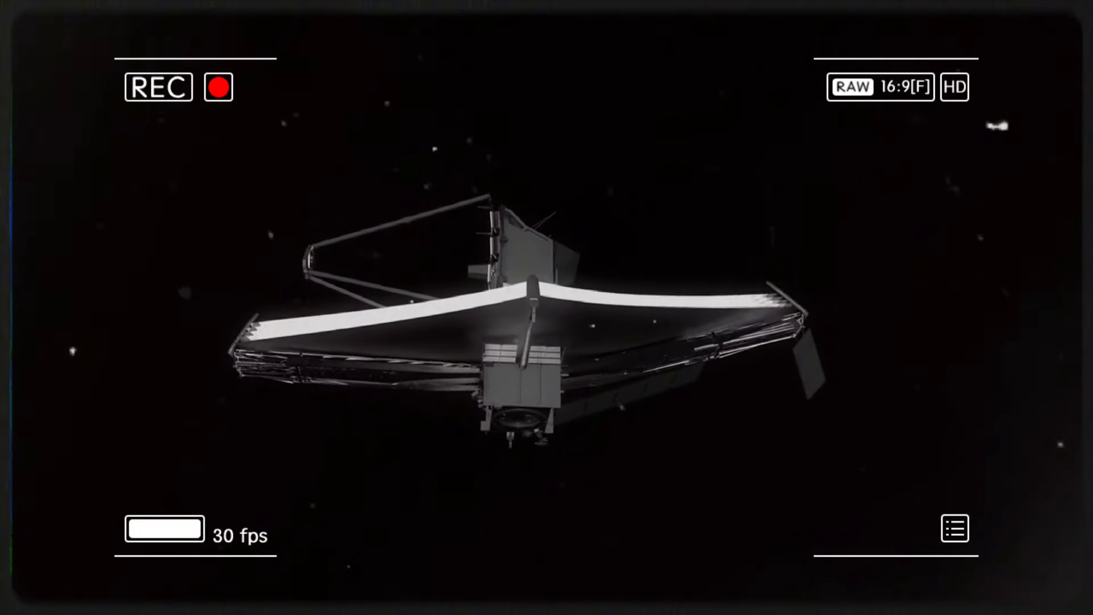
click(218, 86)
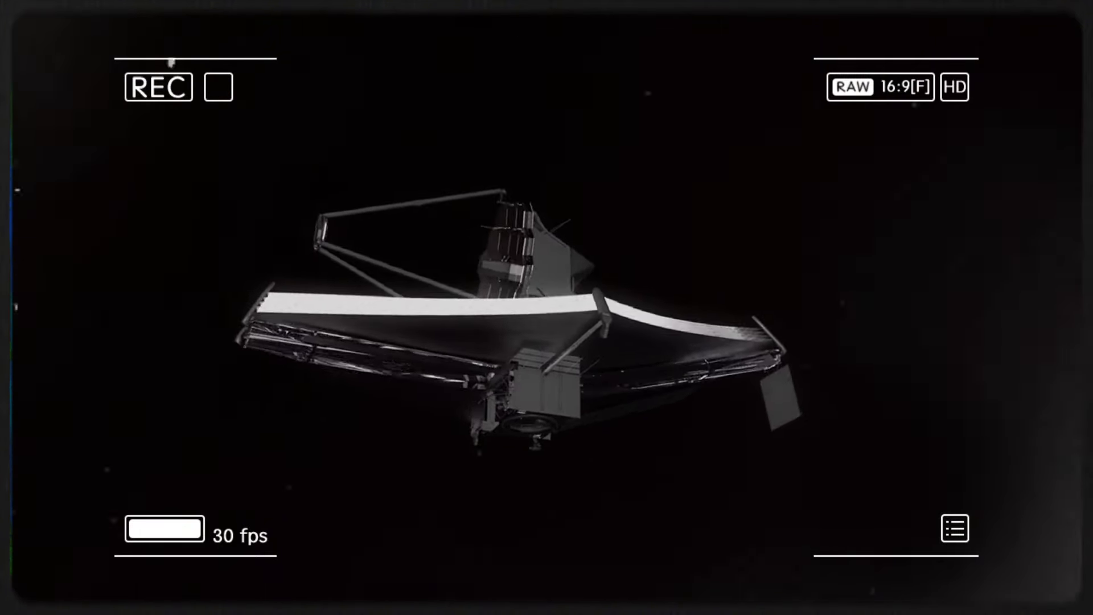
click(218, 87)
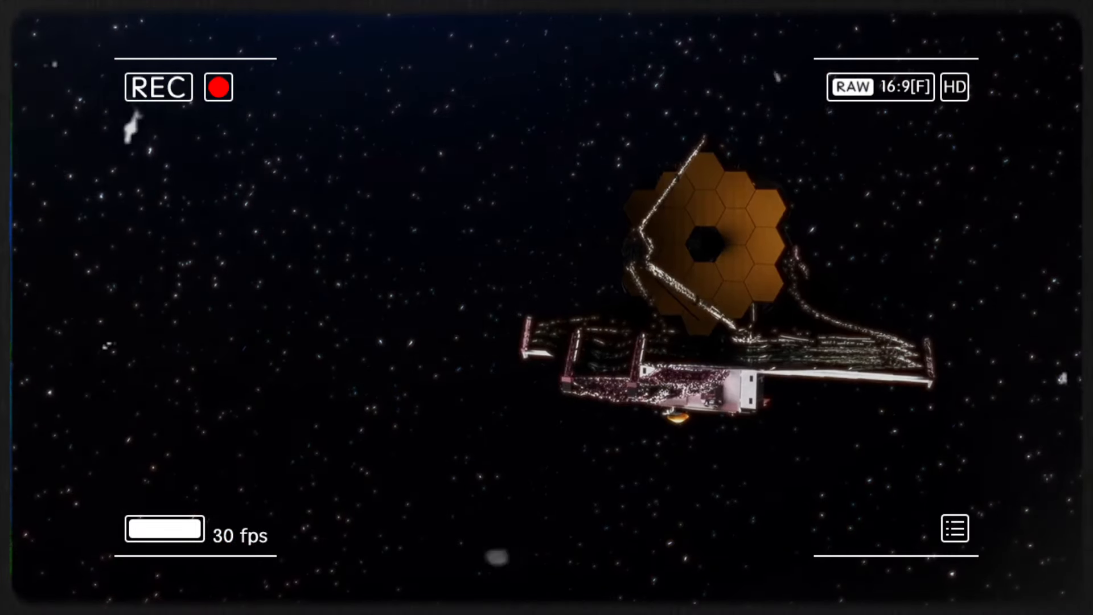
click(218, 86)
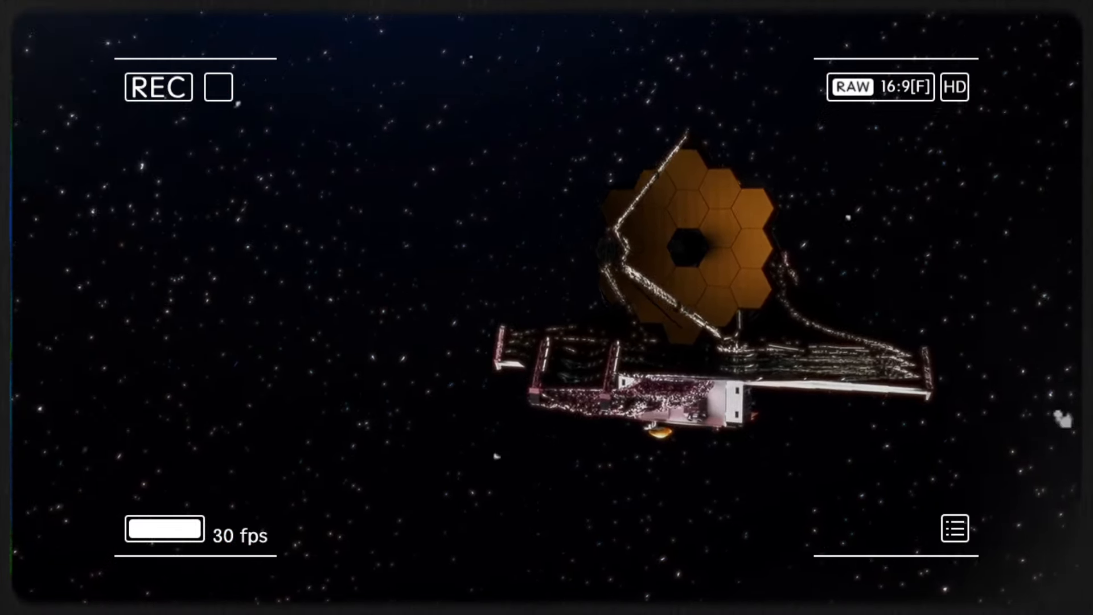
click(219, 86)
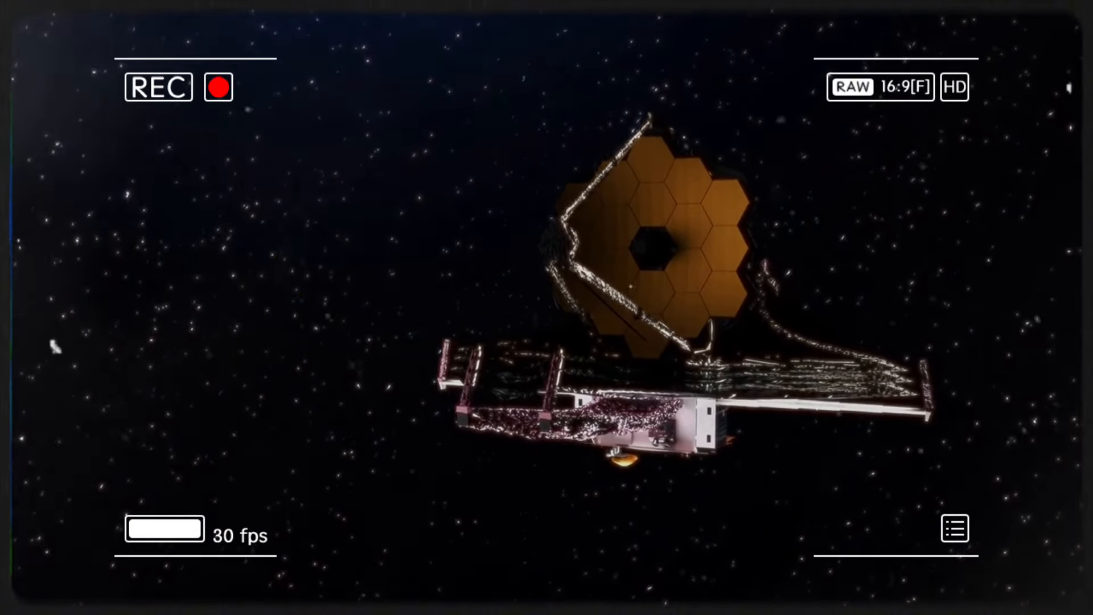
click(217, 87)
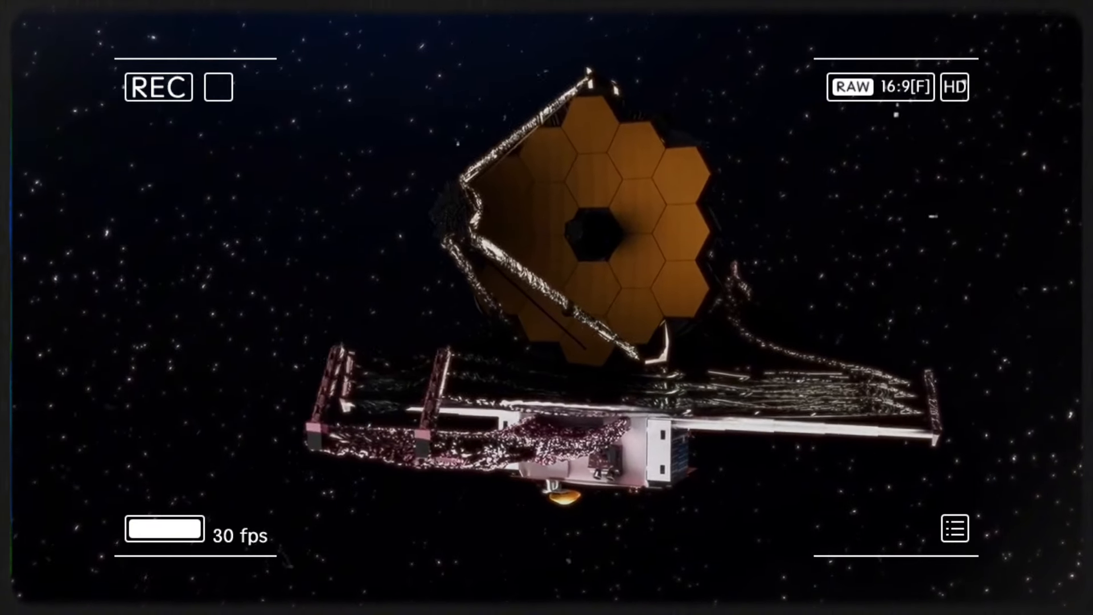